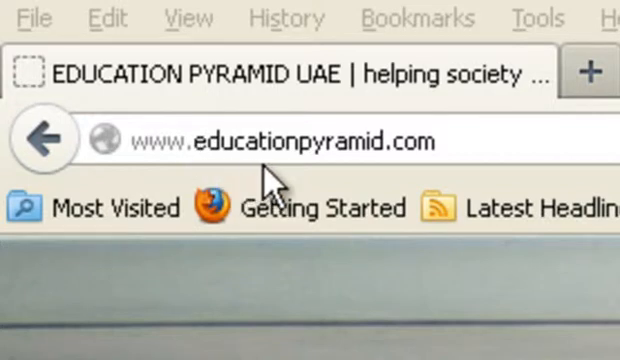
{"action": "mouse_move", "coordinate": [404, 170]}
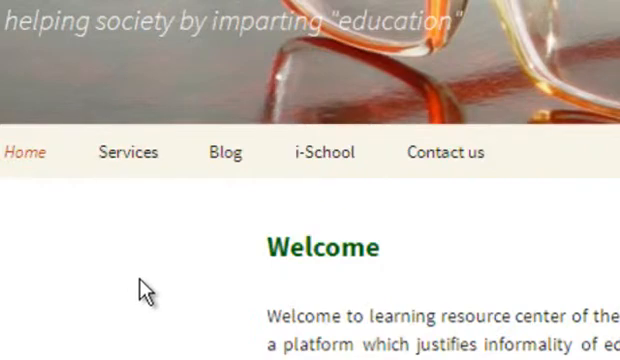
Step: Scroll down the Education Pyramid UAE home page to review its Welcome section
{"action": "scroll", "scroll_direction": "down", "scroll_amount": 3}
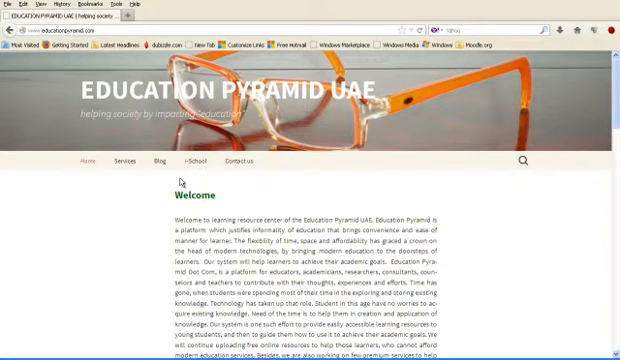
{"action": "mouse_move", "coordinate": [188, 160]}
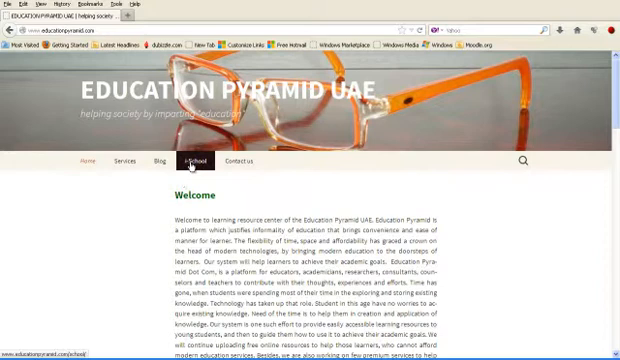
Step: Sign in to i-School as testuser2 with its password, reaching the My courses page
{"action": "left_click", "coordinate": [188, 160]}
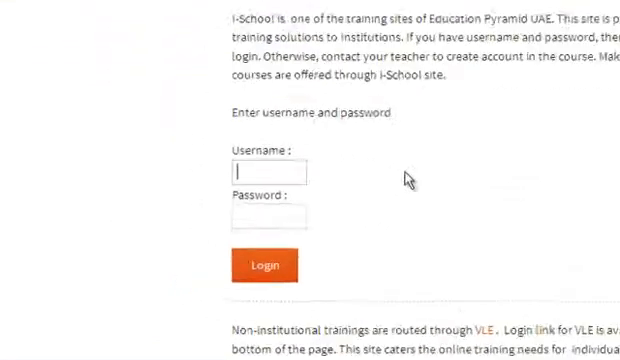
{"action": "scroll", "scroll_direction": "down", "scroll_amount": 3}
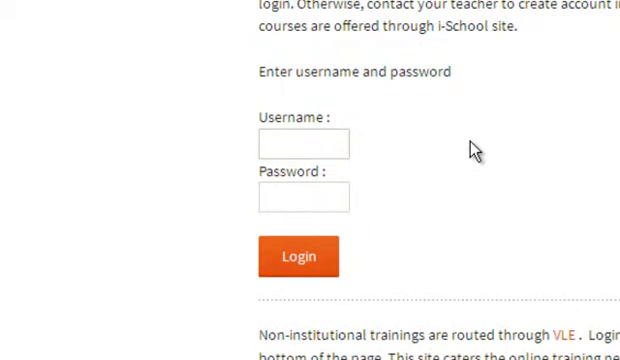
{"action": "left_click", "coordinate": [302, 144]}
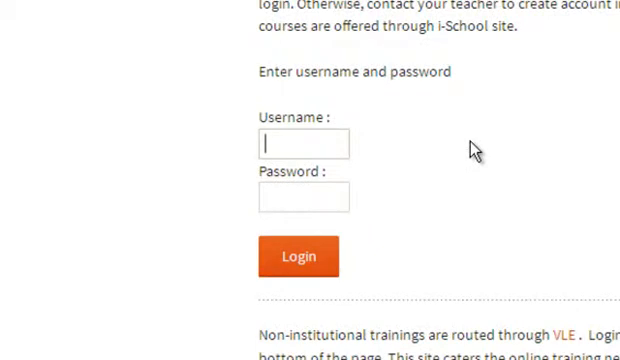
{"action": "type", "text": "testuser2"}
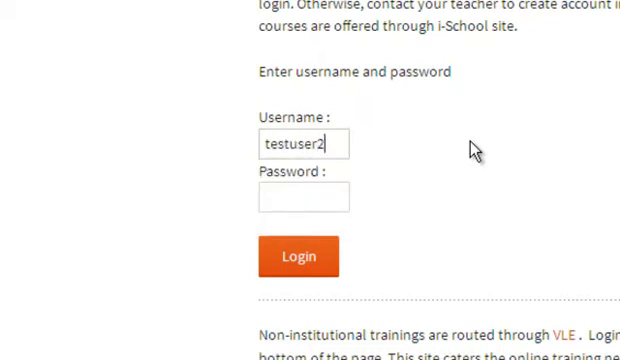
{"action": "left_click", "coordinate": [304, 198]}
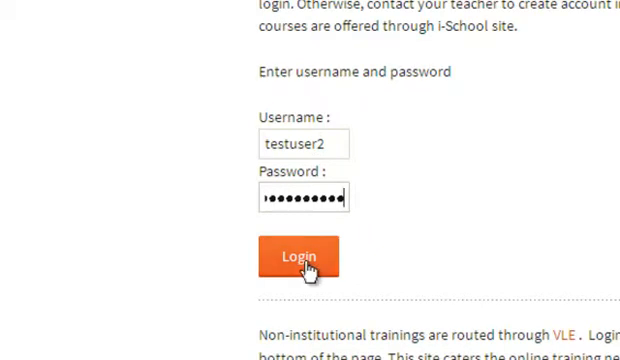
{"action": "left_click", "coordinate": [298, 258]}
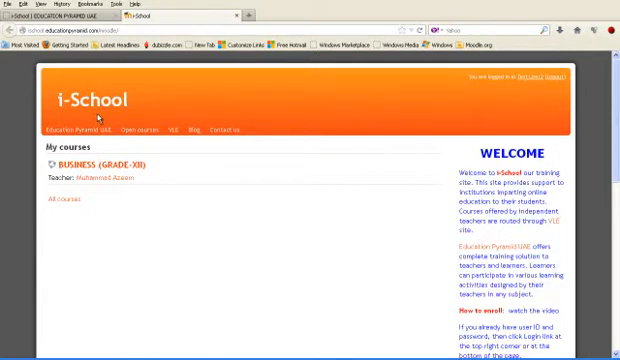
{"action": "mouse_move", "coordinate": [78, 116]}
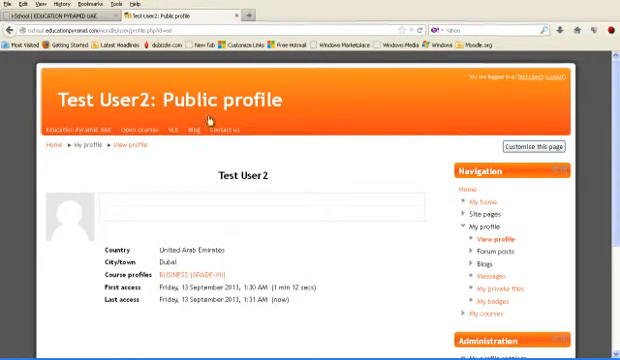
{"action": "mouse_move", "coordinate": [346, 216]}
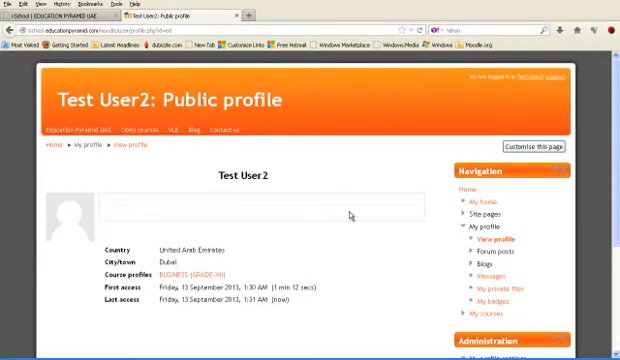
Step: Scroll down Test User2's public profile page to review its details
{"action": "scroll", "scroll_direction": "down", "scroll_amount": 3}
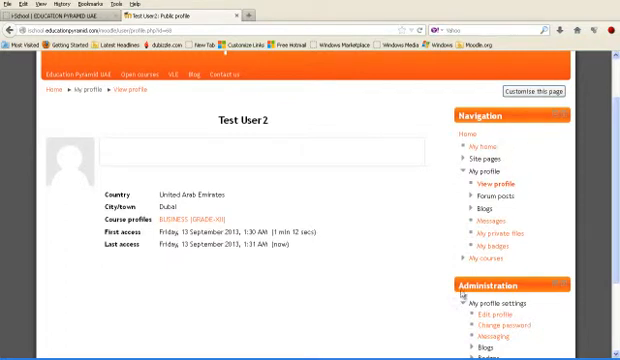
{"action": "scroll", "scroll_direction": "down", "scroll_amount": 3}
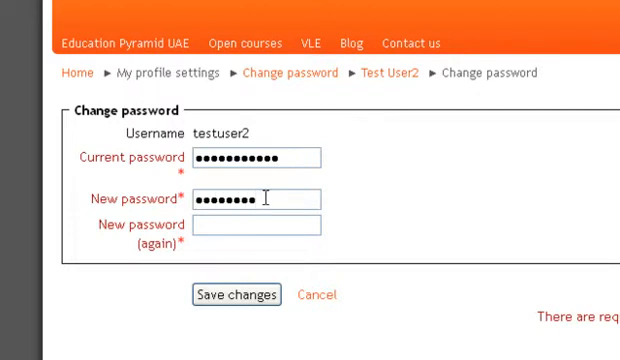
Step: Enter the current and new passwords in testuser2's Change password form
{"action": "type", "text": "•"}
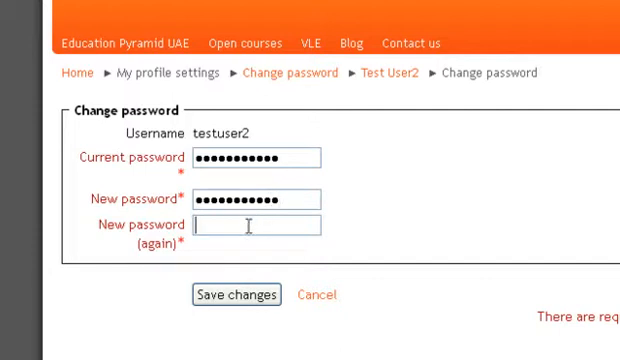
{"action": "type", "text": "••••"}
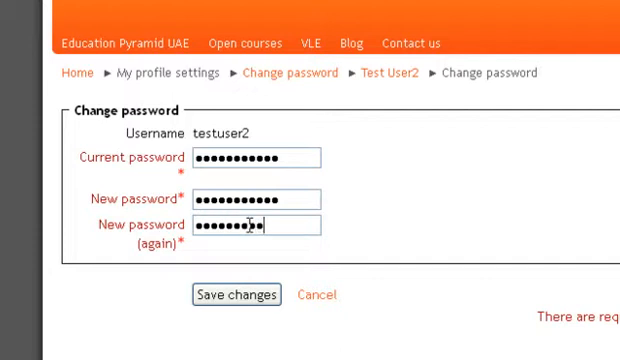
{"action": "type", "text": "•"}
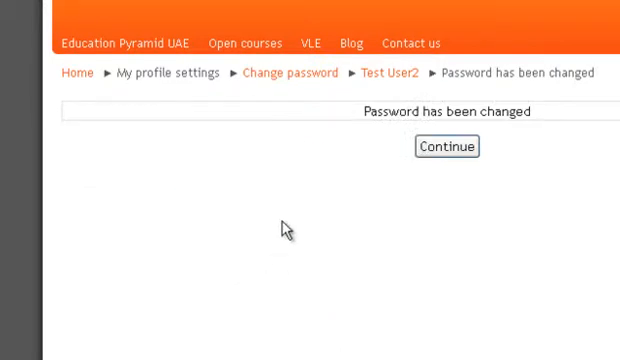
{"action": "mouse_move", "coordinate": [368, 136]}
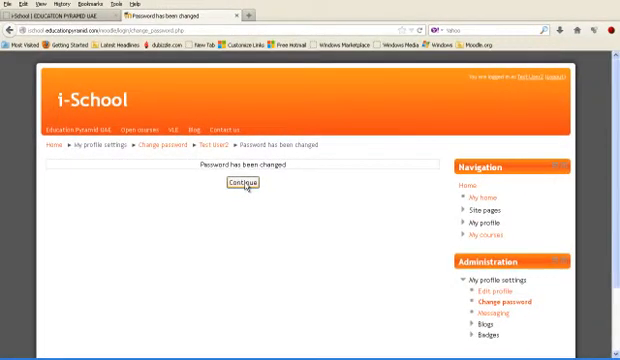
{"action": "mouse_move", "coordinate": [280, 228]}
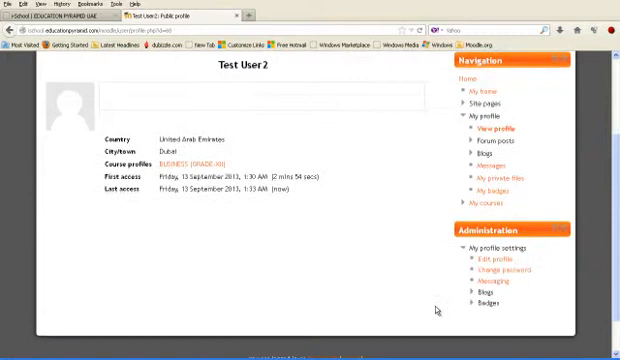
{"action": "mouse_move", "coordinate": [480, 262]}
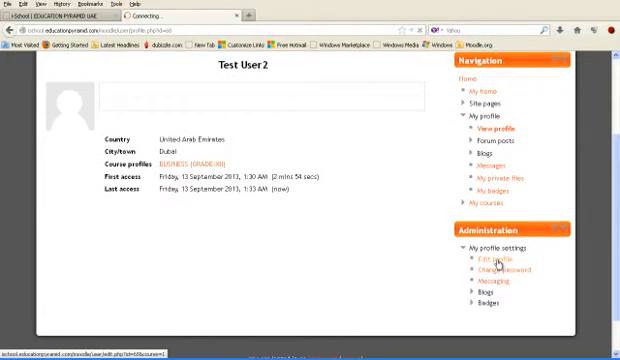
{"action": "left_click", "coordinate": [488, 262]}
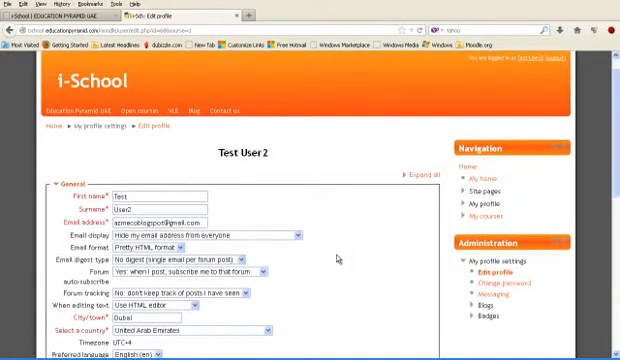
{"action": "scroll", "scroll_direction": "down", "scroll_amount": 3}
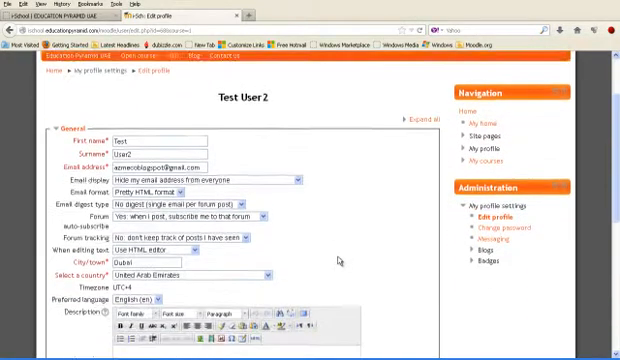
{"action": "scroll", "scroll_direction": "down", "scroll_amount": 3}
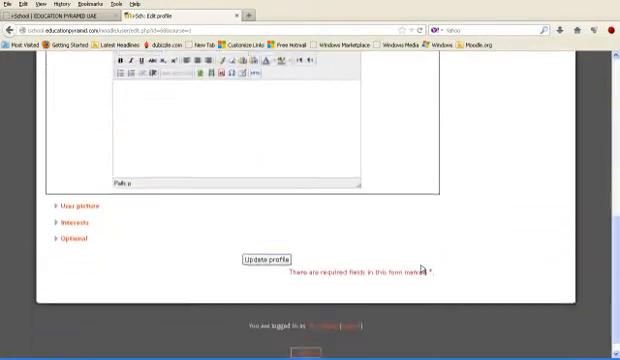
{"action": "scroll", "scroll_direction": "up", "scroll_amount": 3}
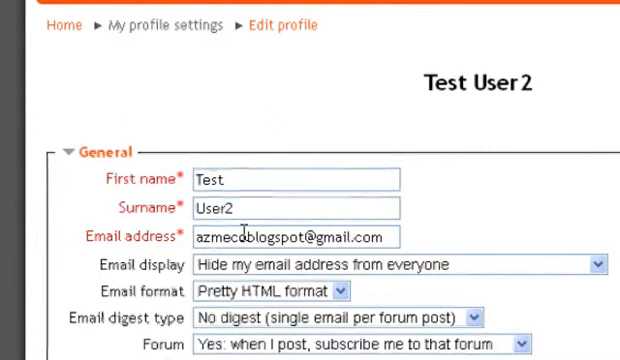
{"action": "scroll", "scroll_direction": "down", "scroll_amount": 3}
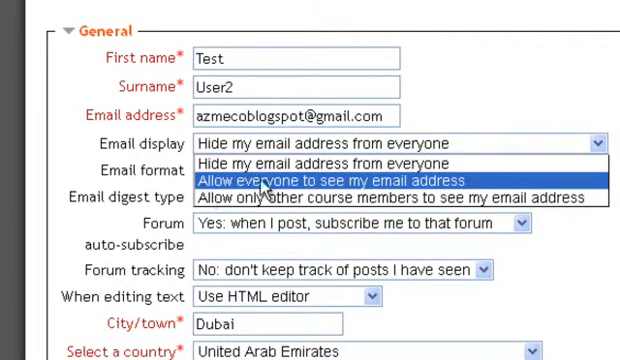
{"action": "mouse_move", "coordinate": [296, 198]}
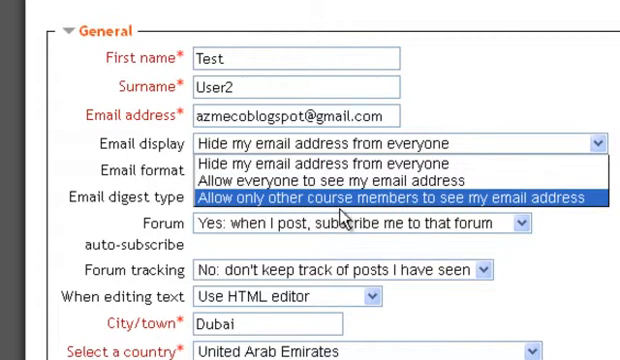
{"action": "mouse_move", "coordinate": [584, 204]}
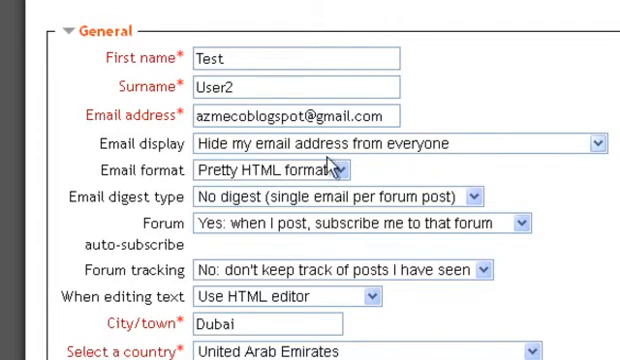
{"action": "mouse_move", "coordinate": [484, 176]}
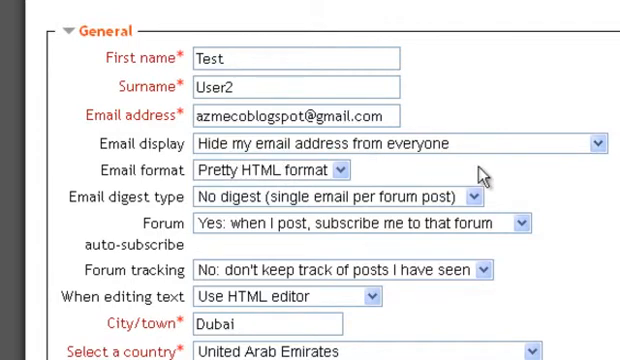
{"action": "scroll", "scroll_direction": "down", "scroll_amount": 3}
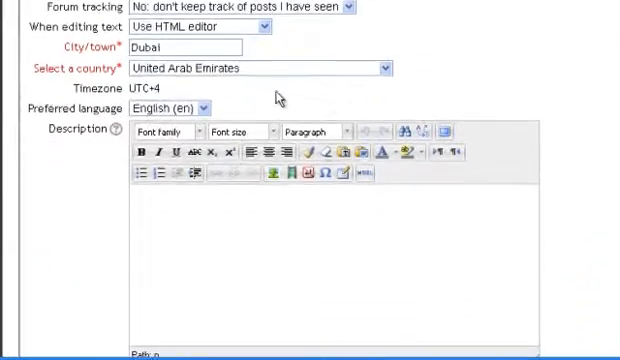
Step: Write 'I am test user in this course.' as Test User2's profile description
{"action": "left_click", "coordinate": [138, 48]}
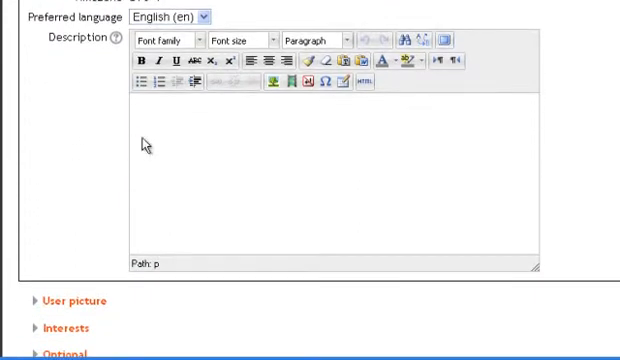
{"action": "left_click", "coordinate": [136, 110]}
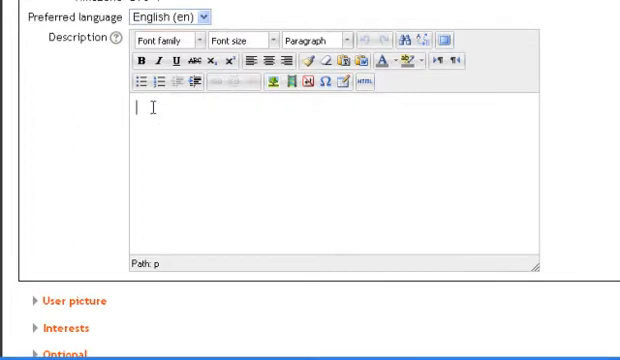
{"action": "type", "text": "a"}
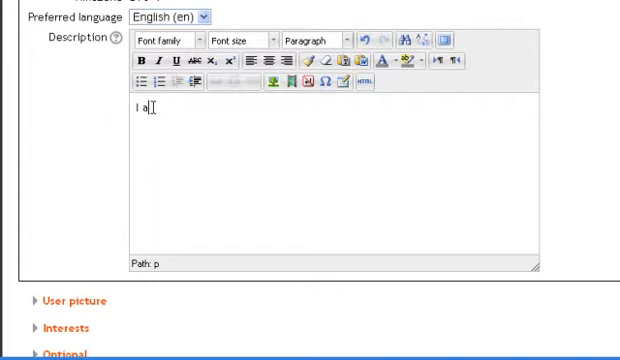
{"action": "type", "text": "m test user in this course."}
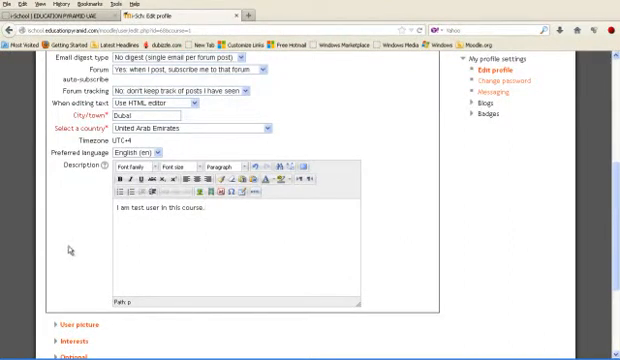
{"action": "scroll", "scroll_direction": "down", "scroll_amount": 3}
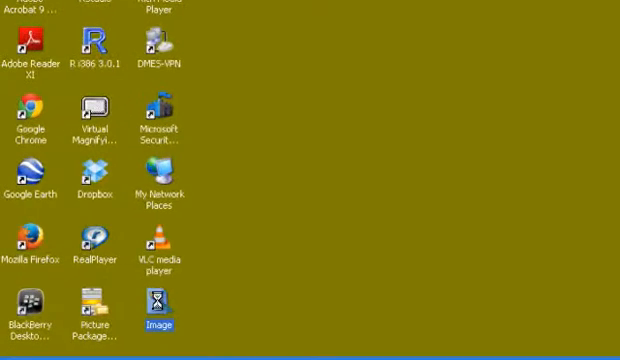
Step: Load the desktop Image file into Picture Manager and bring up its Resize settings
{"action": "right_click", "coordinate": [156, 320]}
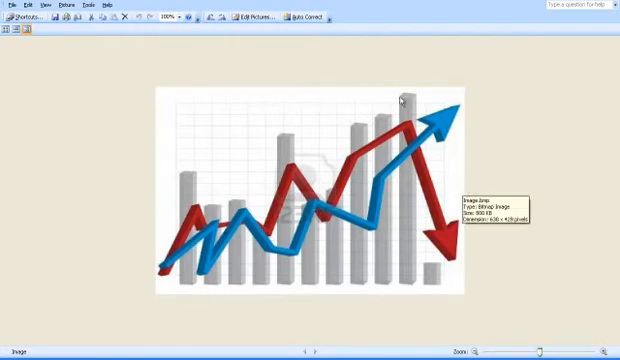
{"action": "mouse_move", "coordinate": [518, 160]}
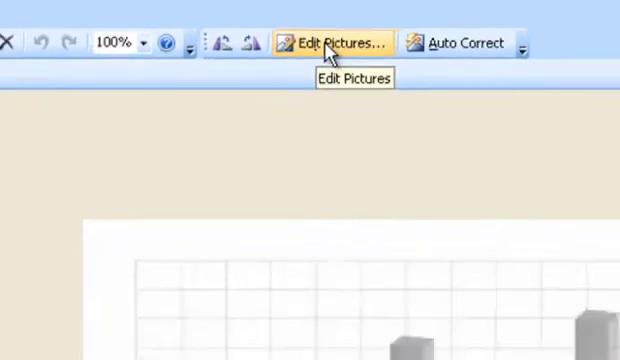
{"action": "left_click", "coordinate": [344, 44]}
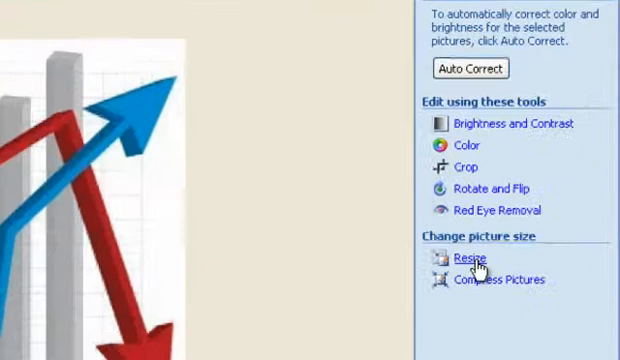
{"action": "left_click", "coordinate": [466, 260]}
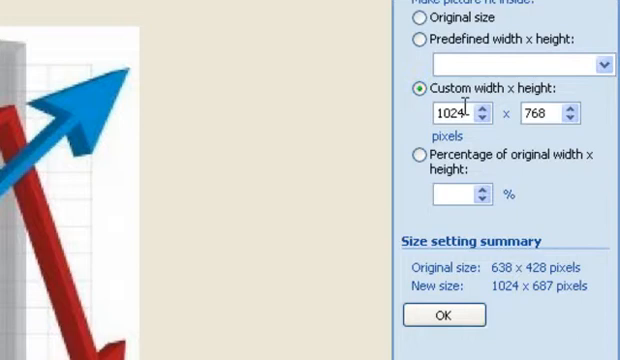
Step: Resize the chart picture to a custom 1024 × 687 pixels and return to thumbnails
{"action": "type", "text": "90"}
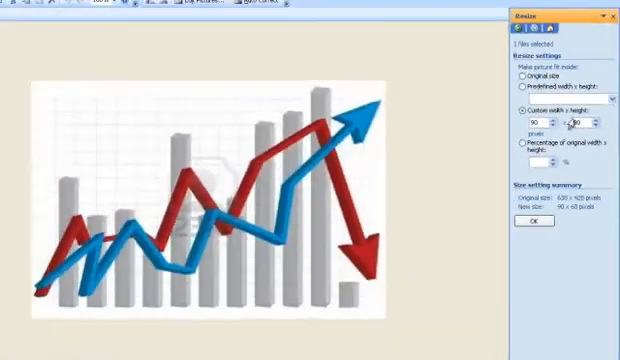
{"action": "left_click", "coordinate": [530, 220]}
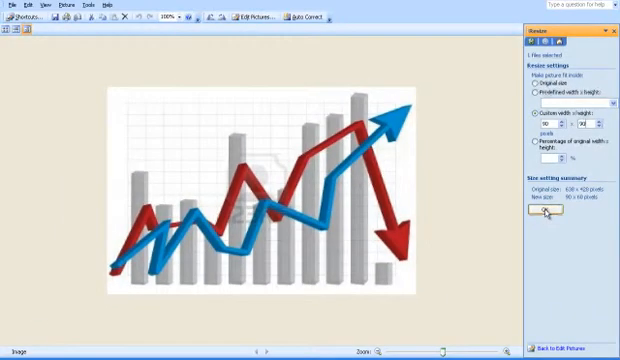
{"action": "left_click", "coordinate": [540, 212]}
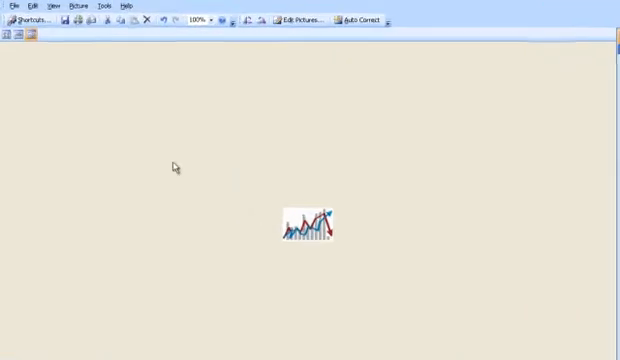
Step: Save the resized picture to the desktop as ImageTestUse and dismiss the unsaved-changes warning
{"action": "left_click", "coordinate": [10, 6]}
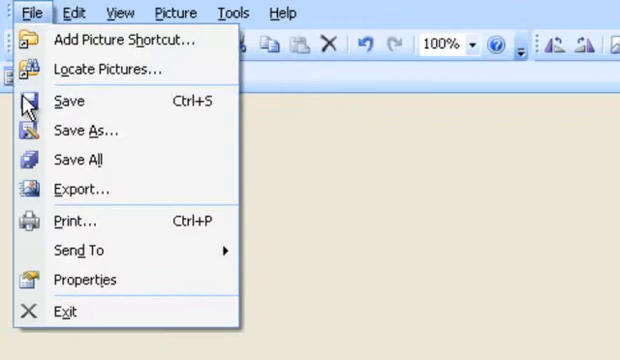
{"action": "left_click", "coordinate": [88, 130]}
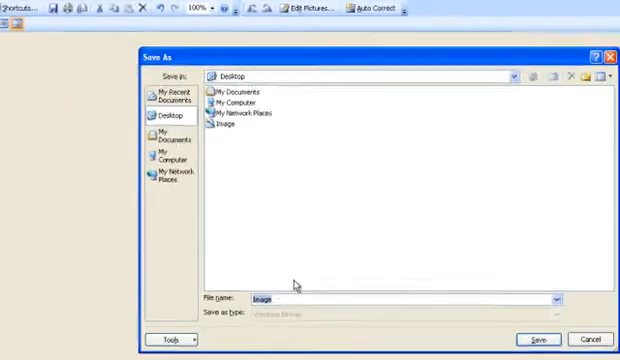
{"action": "type", "text": "ImageTestUse"}
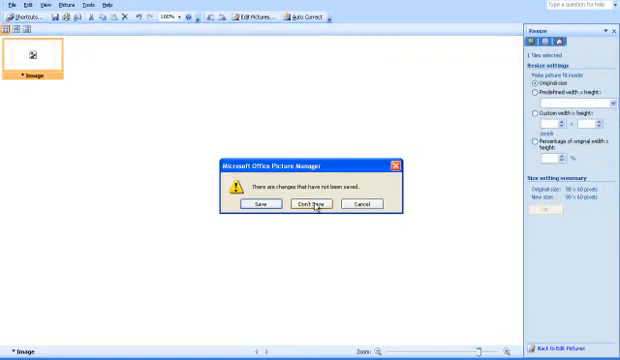
{"action": "left_click", "coordinate": [308, 204]}
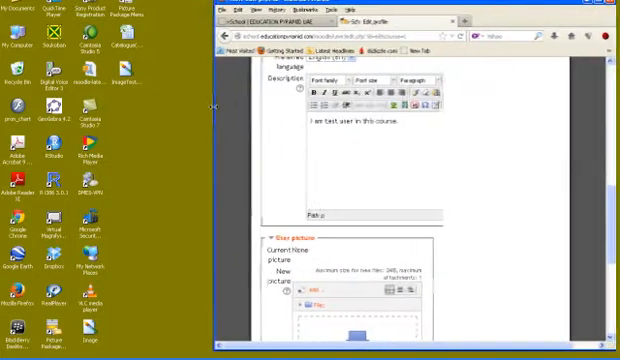
Step: Drop the desktop image into the User picture area and acknowledge the BMP filetype rejection
{"action": "scroll", "scroll_direction": "down", "scroll_amount": 3}
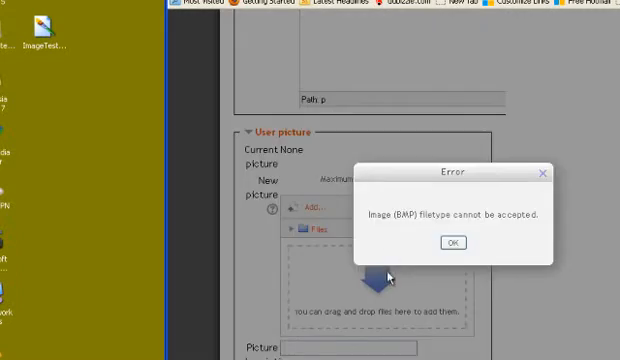
{"action": "mouse_move", "coordinate": [402, 228]}
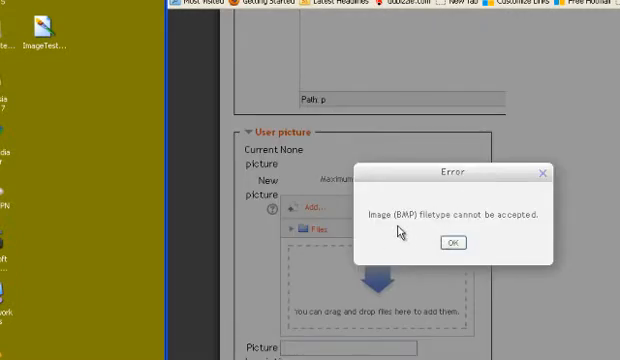
{"action": "mouse_move", "coordinate": [506, 230]}
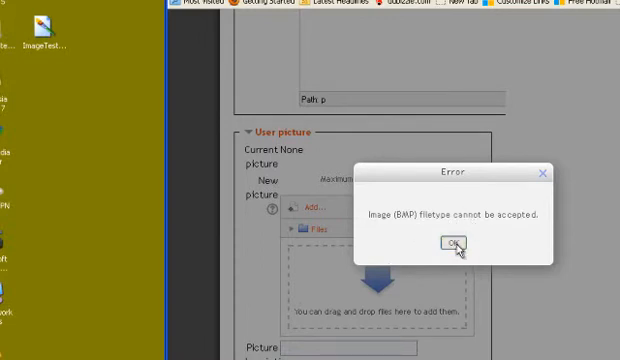
{"action": "left_click", "coordinate": [456, 244]}
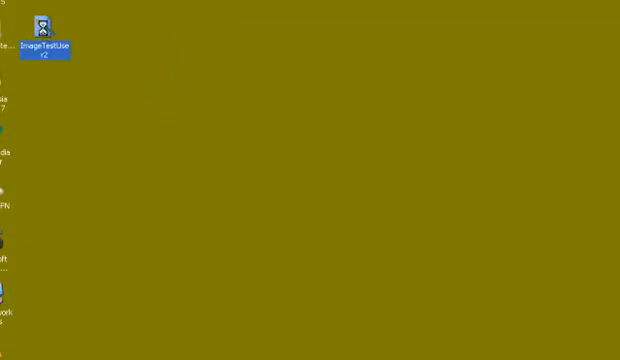
Step: Launch the ImageTestUser2 desktop file in Paint via Open With
{"action": "right_click", "coordinate": [40, 40]}
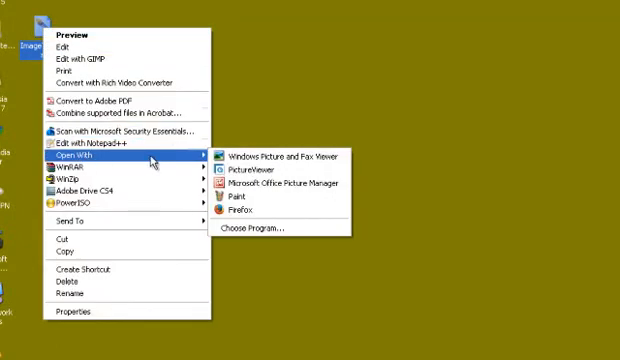
{"action": "mouse_move", "coordinate": [232, 200]}
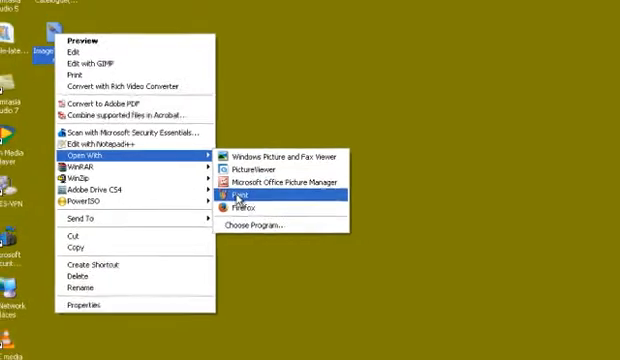
{"action": "left_click", "coordinate": [228, 196]}
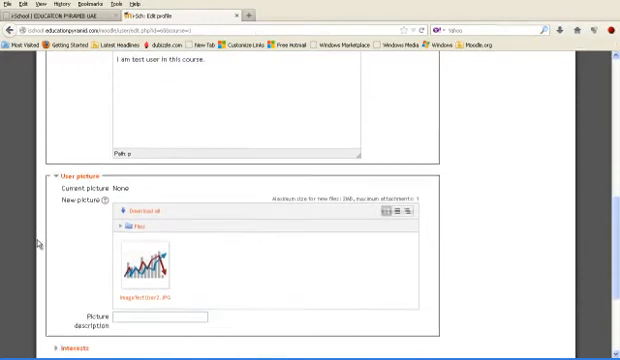
Step: Enter UserImage as the Picture description for the uploaded user picture
{"action": "scroll", "scroll_direction": "down", "scroll_amount": 3}
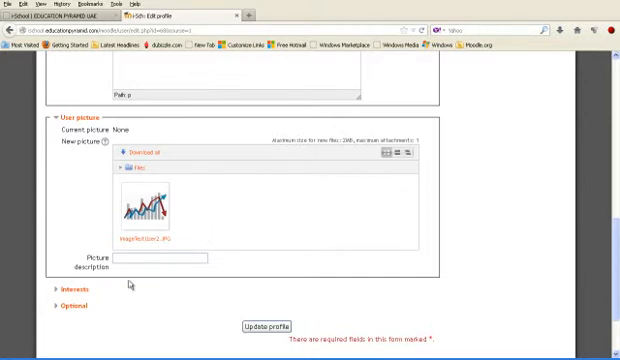
{"action": "type", "text": "User"}
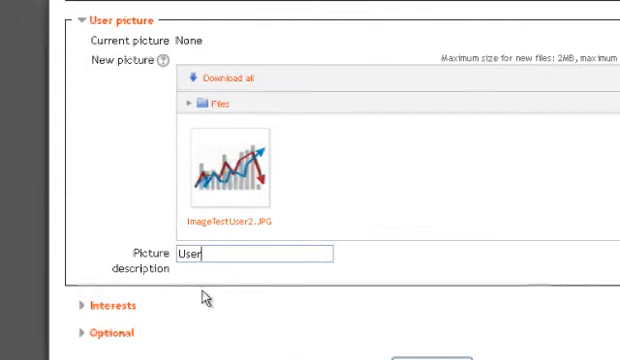
{"action": "type", "text": "Image"}
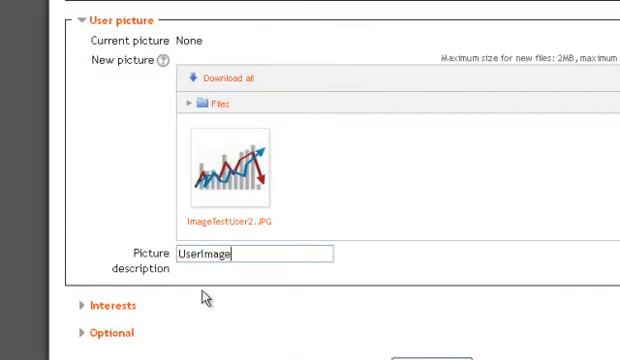
{"action": "scroll", "scroll_direction": "down", "scroll_amount": 3}
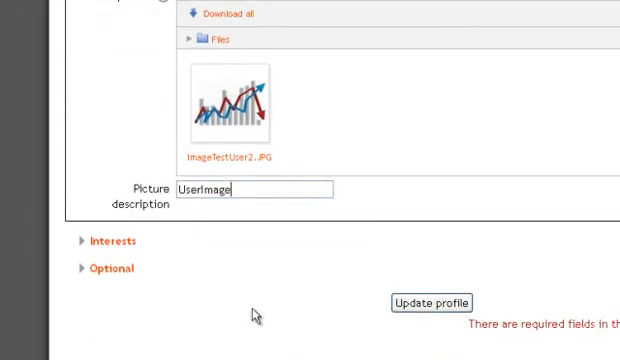
{"action": "scroll", "scroll_direction": "down", "scroll_amount": 3}
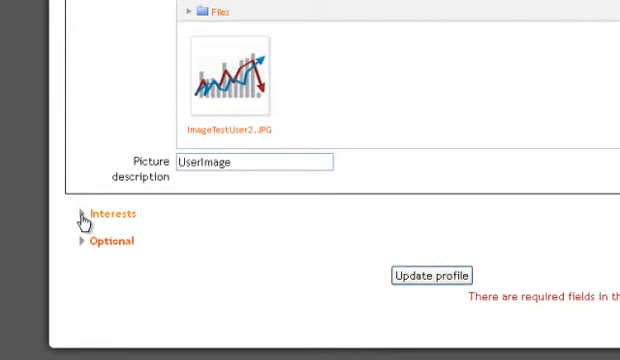
Step: Enter 'Reading, Playing football, swimming' in the List of interests box
{"action": "left_click", "coordinate": [86, 214]}
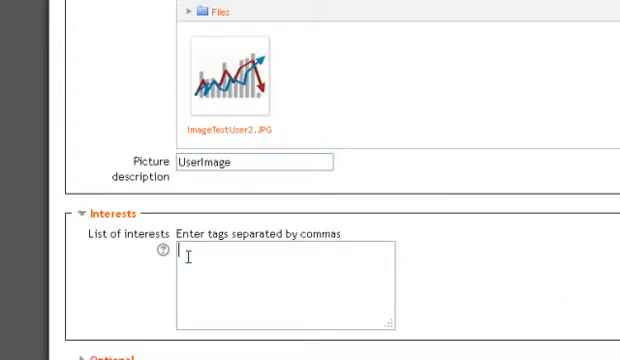
{"action": "type", "text": "Roading, P"}
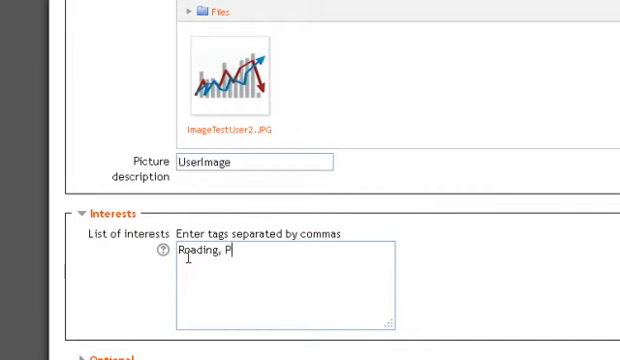
{"action": "type", "text": "laying f"}
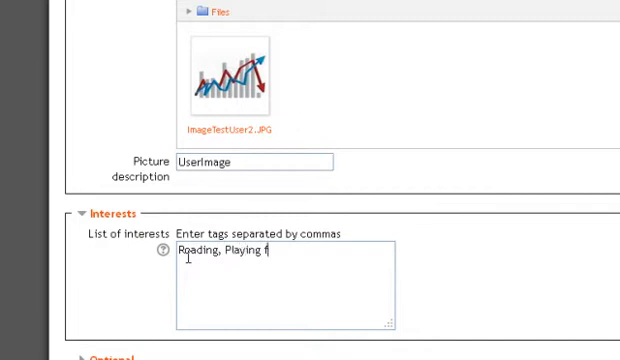
{"action": "type", "text": "oot"}
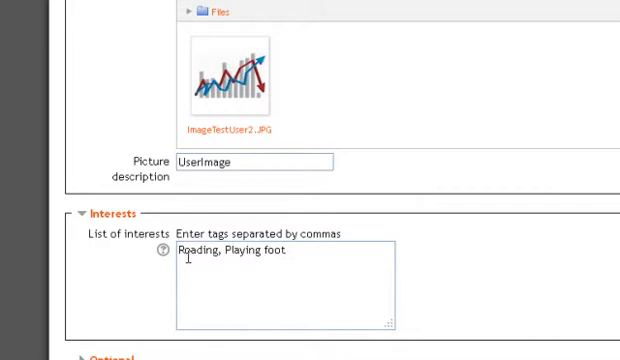
{"action": "type", "text": "ball,"}
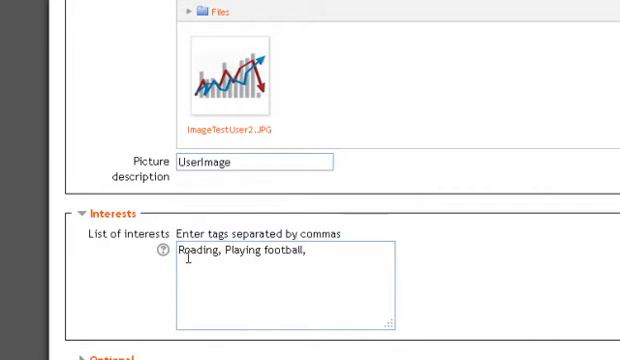
{"action": "type", "text": "swimming"}
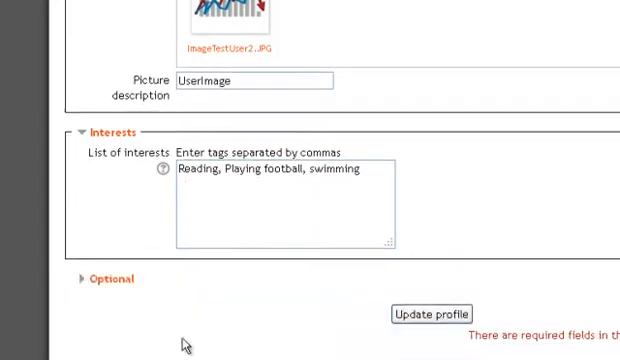
{"action": "left_click", "coordinate": [100, 278]}
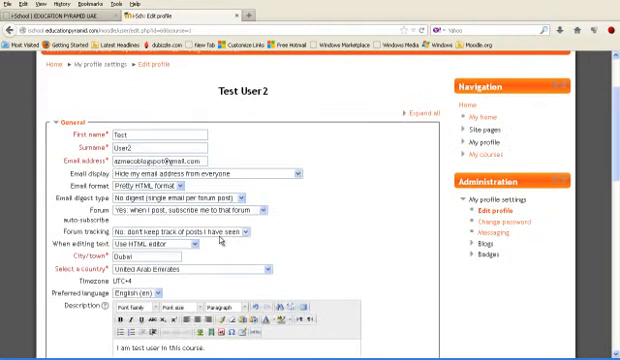
{"action": "scroll", "scroll_direction": "down", "scroll_amount": 3}
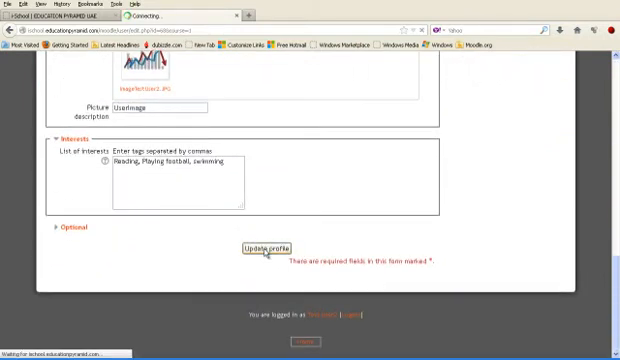
Step: Update the profile and dock the Navigation and Administration blocks to the side
{"action": "left_click", "coordinate": [262, 248]}
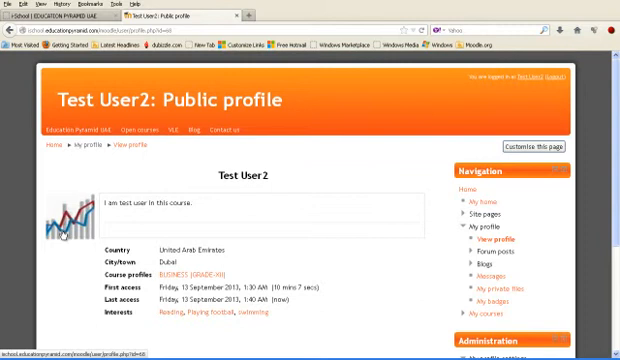
{"action": "mouse_move", "coordinate": [364, 278]}
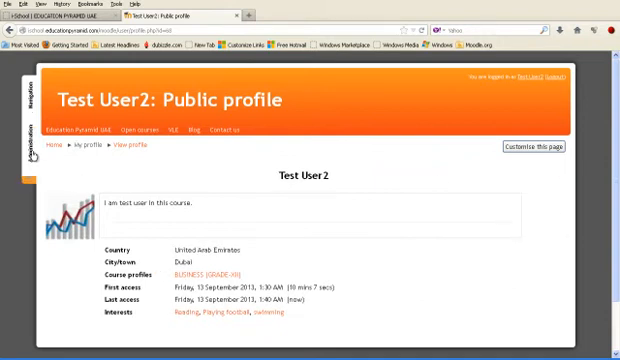
{"action": "left_click", "coordinate": [32, 140]}
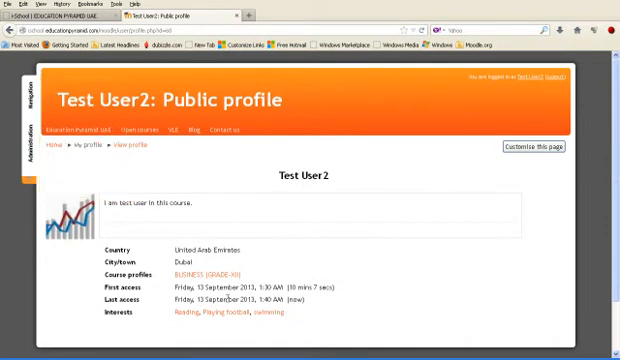
{"action": "mouse_move", "coordinate": [232, 188]}
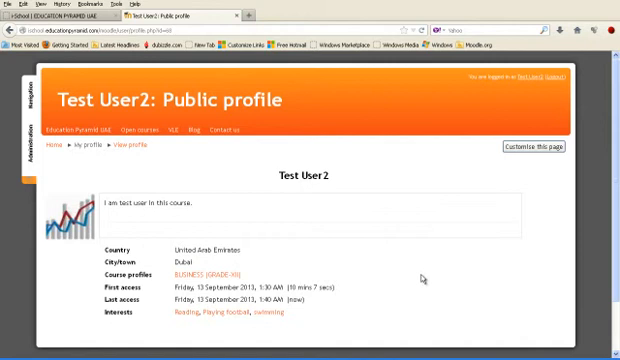
{"action": "mouse_move", "coordinate": [288, 144]}
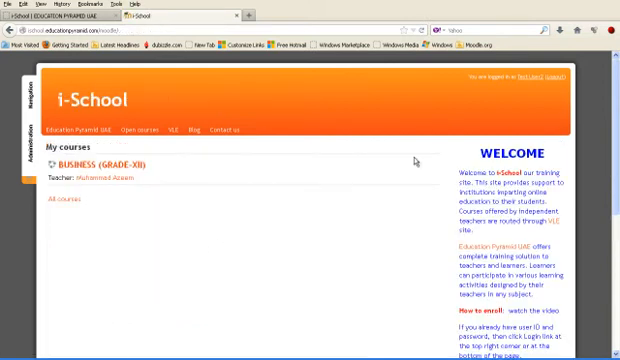
Step: Log Test User2 out via the Log out link at the top right
{"action": "left_click", "coordinate": [524, 74]}
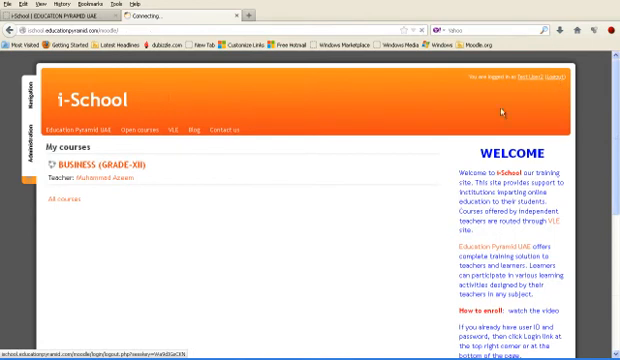